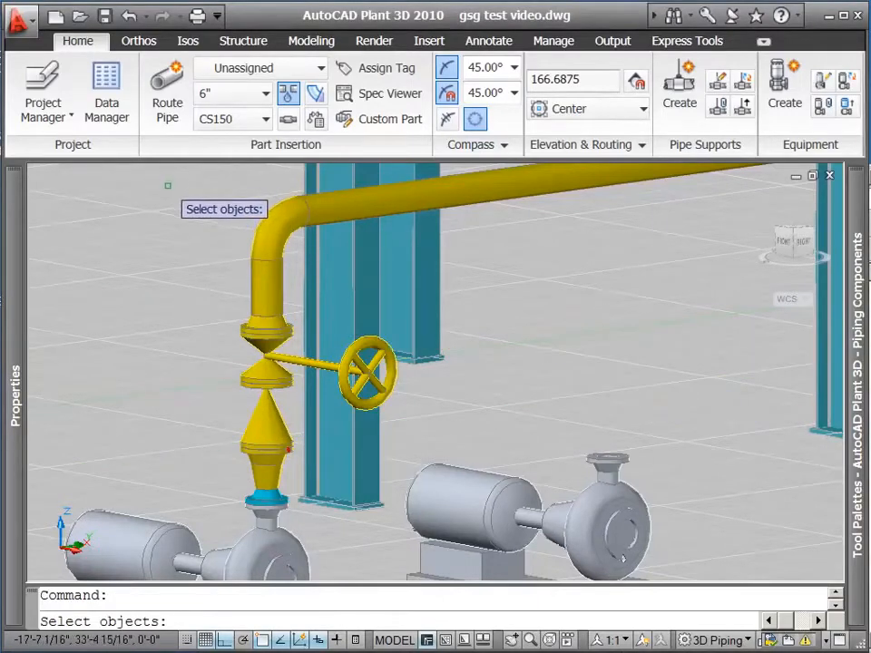
# Window-select the discharge pipe, gate valve and fittings to copy them beside the original.
pyautogui.moveTo(167, 185); pyautogui.dragTo(316, 543)
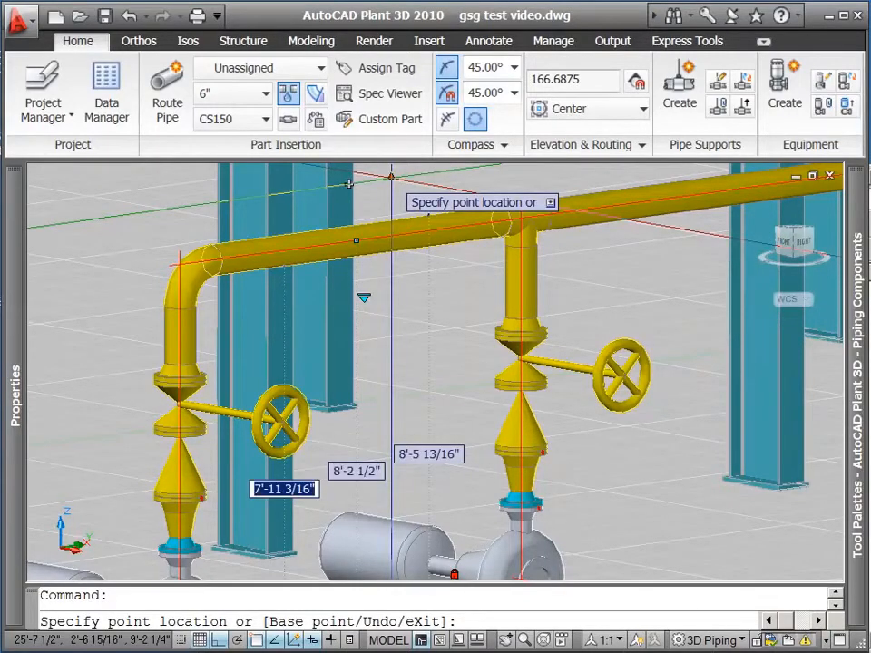
# Stretch the selected piping grip by a distance of 10.
pyautogui.write('10')
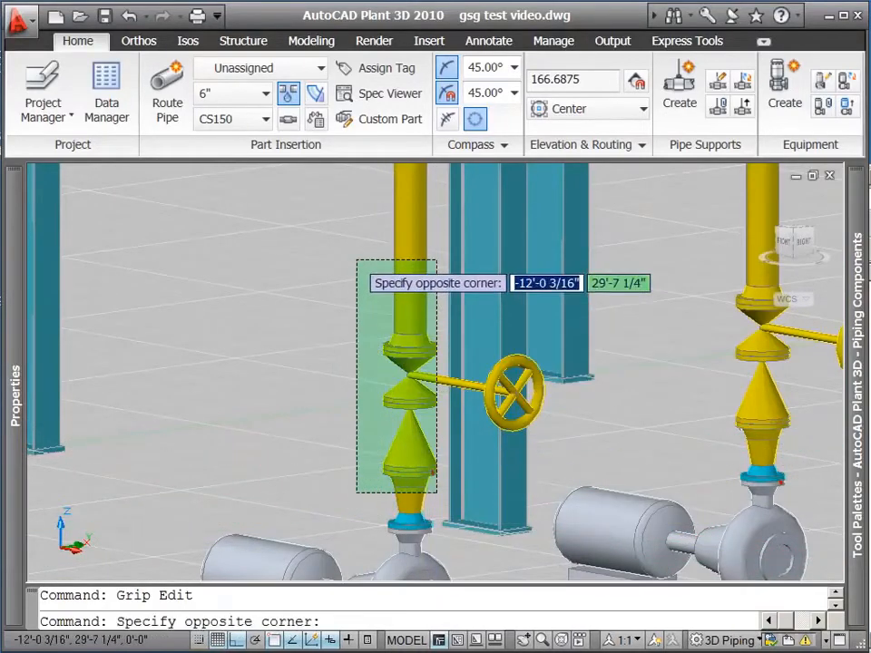
# Set the selected valve, reducers and pipe to 4" via the Plant 3D Size property.
pyautogui.click(352, 243)
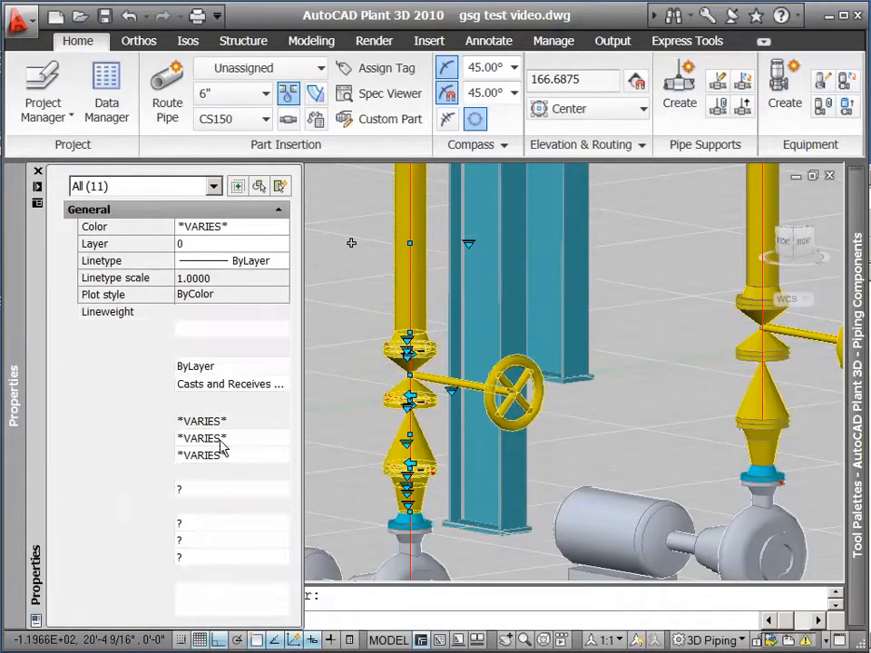
pyautogui.click(283, 437)
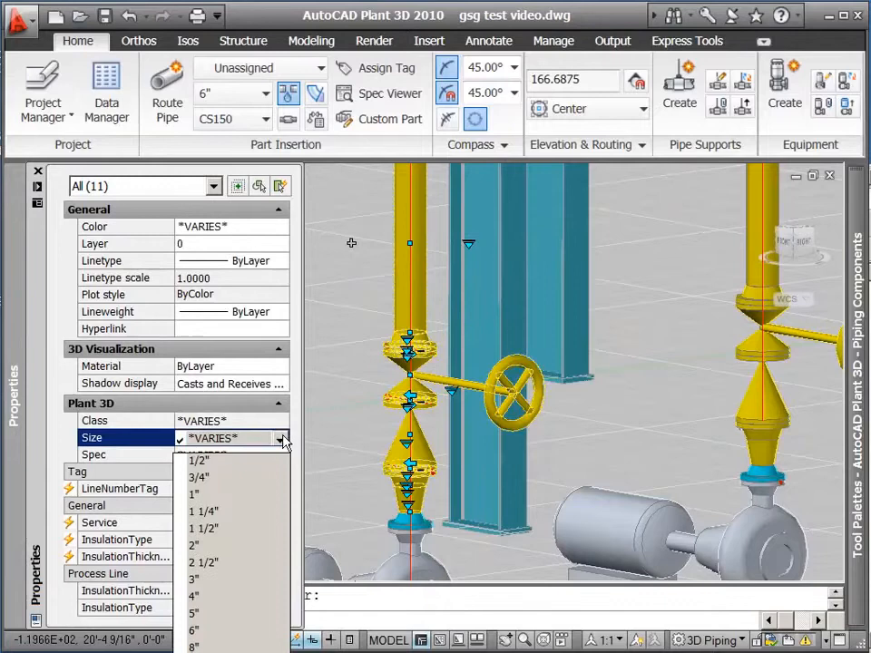
pyautogui.click(194, 595)
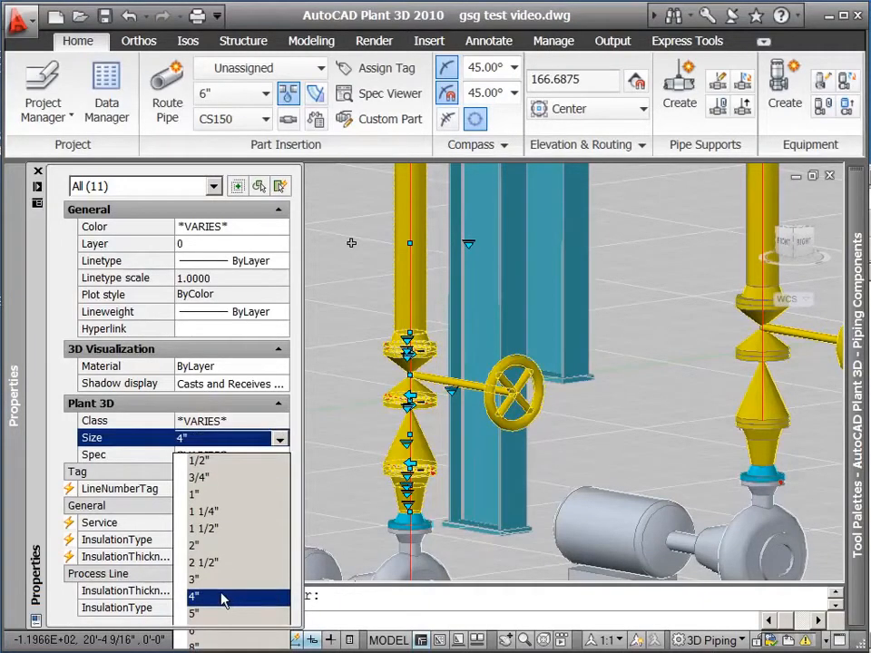
pyautogui.click(203, 578)
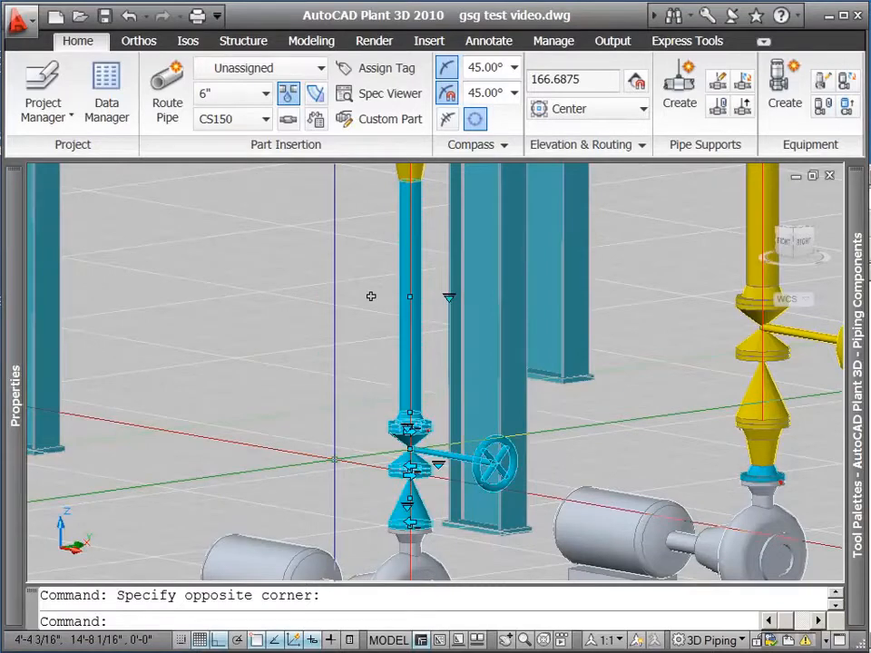
pyautogui.press('Escape')
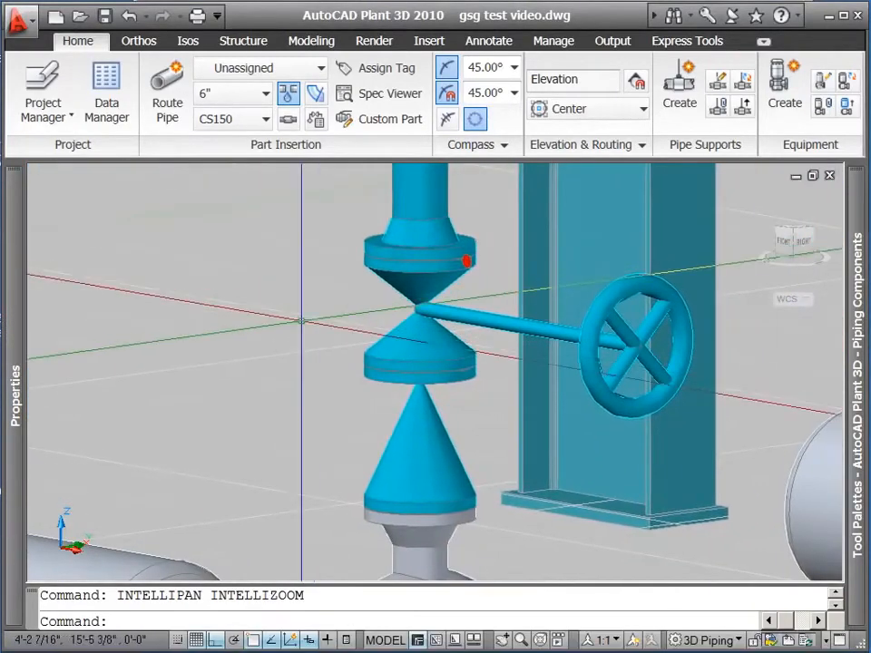
# Start ERASE and Ctrl-select the gate valve on the 4" run.
pyautogui.write('eras')
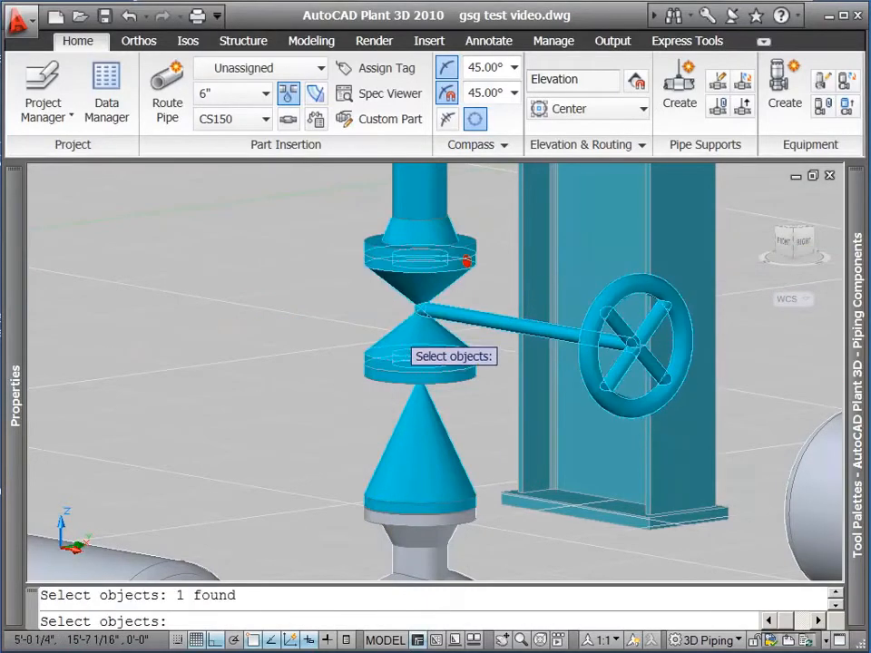
pyautogui.press('ctrl')
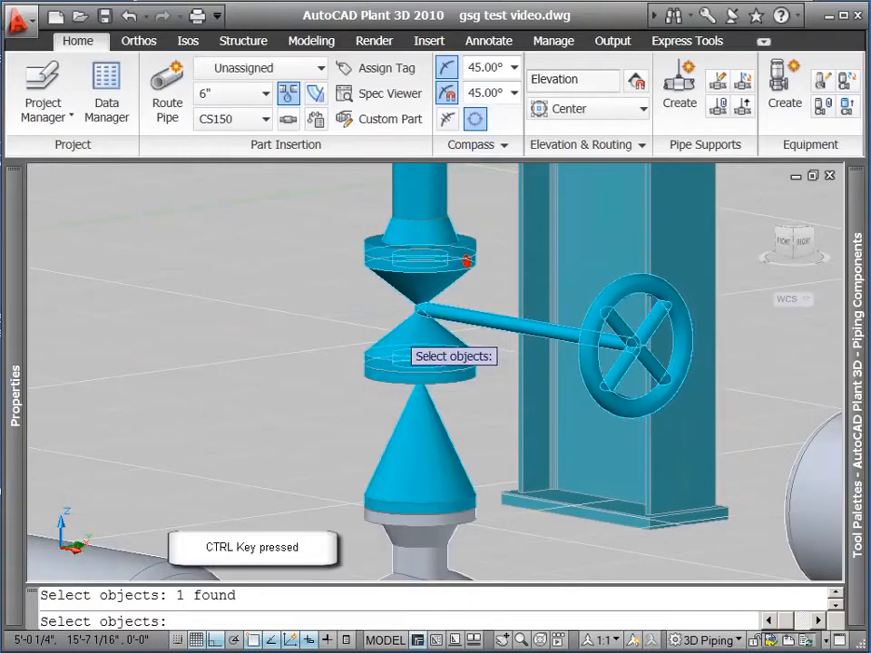